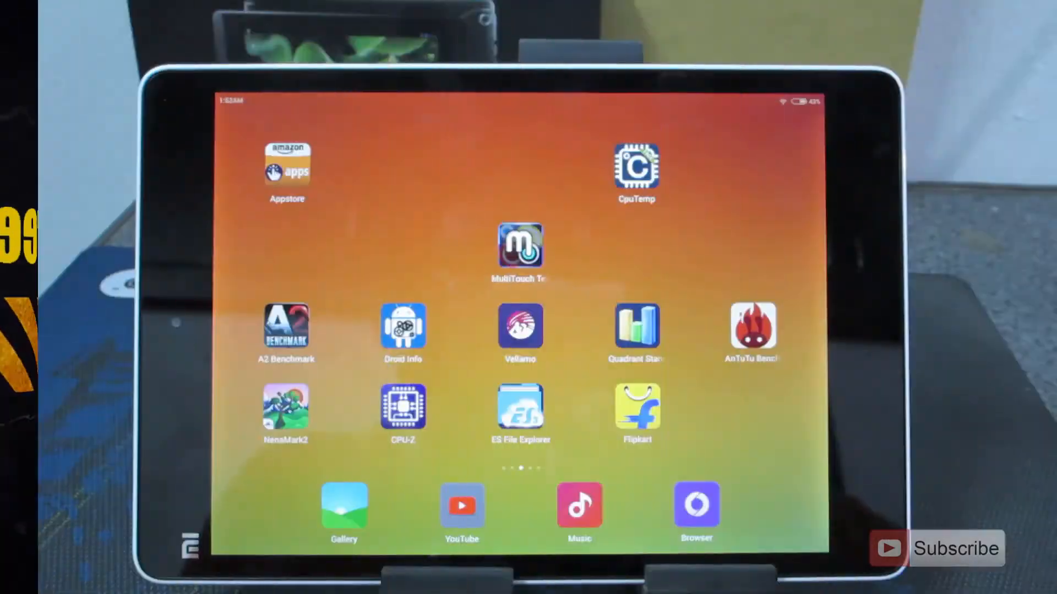
- Swipe across the MIUI home screen to bring up Settings at About pad
scroll("left", 3)
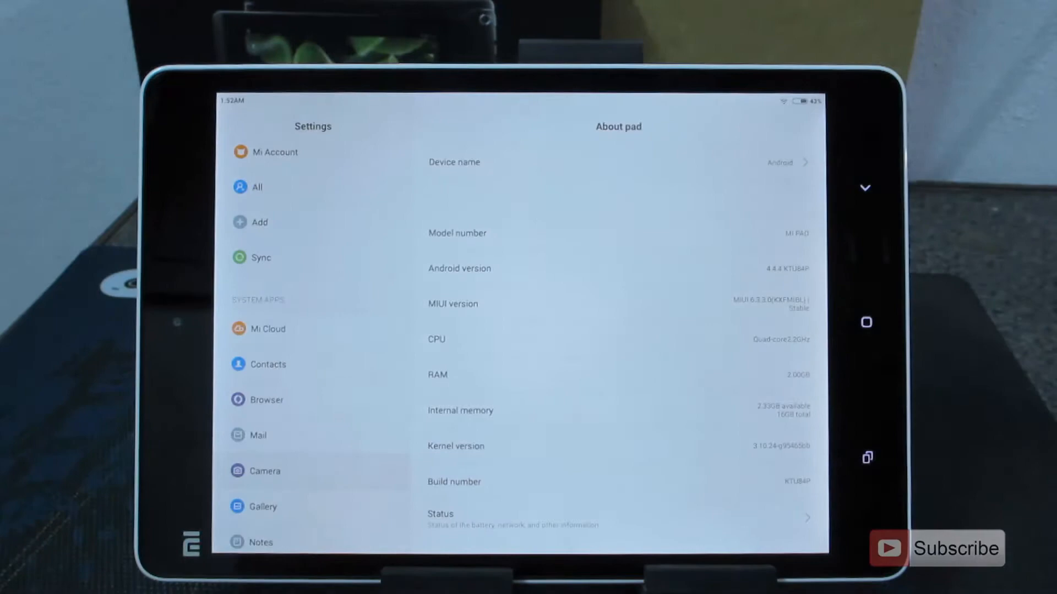
scroll("down", 3)
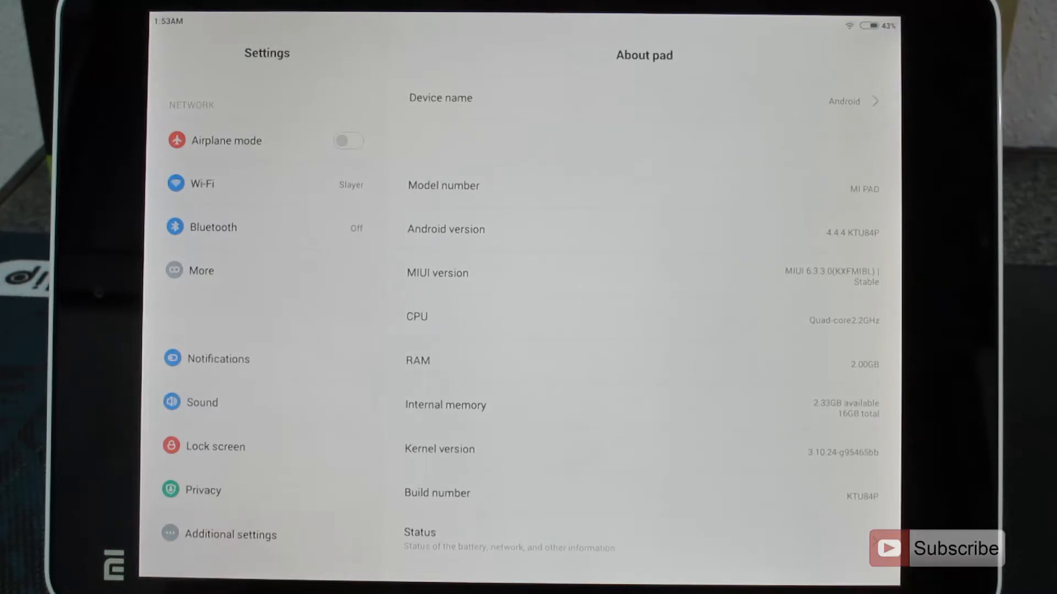
scroll("down", 3)
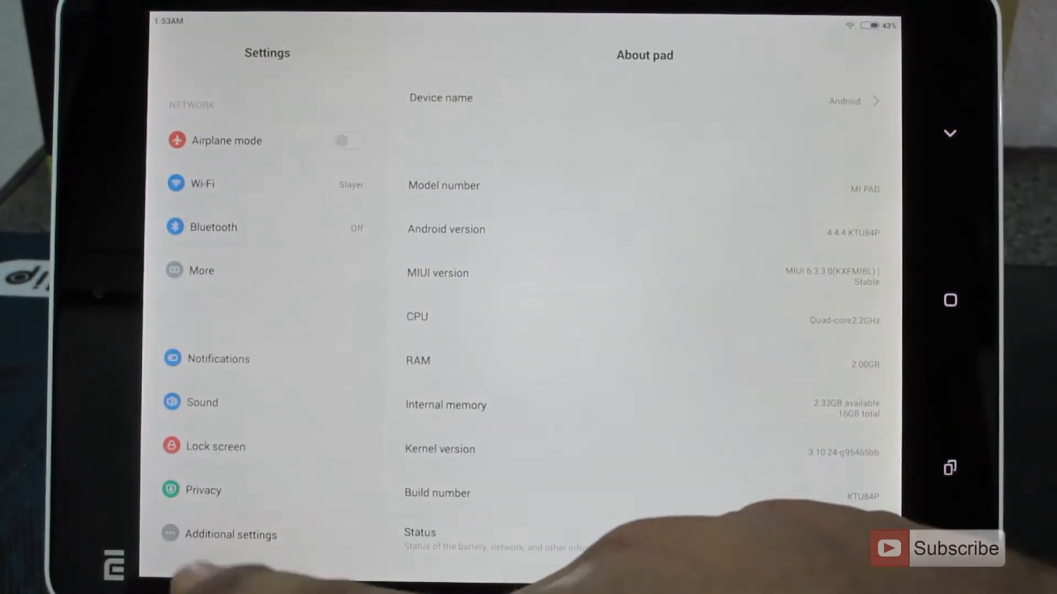
- Go through Additional settings into Developer options
left_click(230, 534)
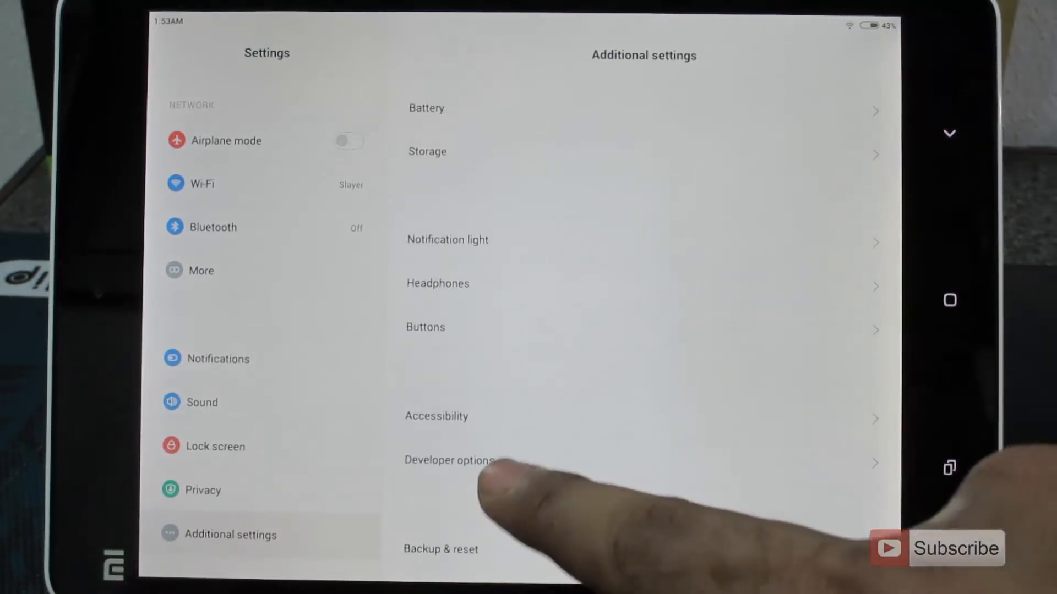
left_click(449, 461)
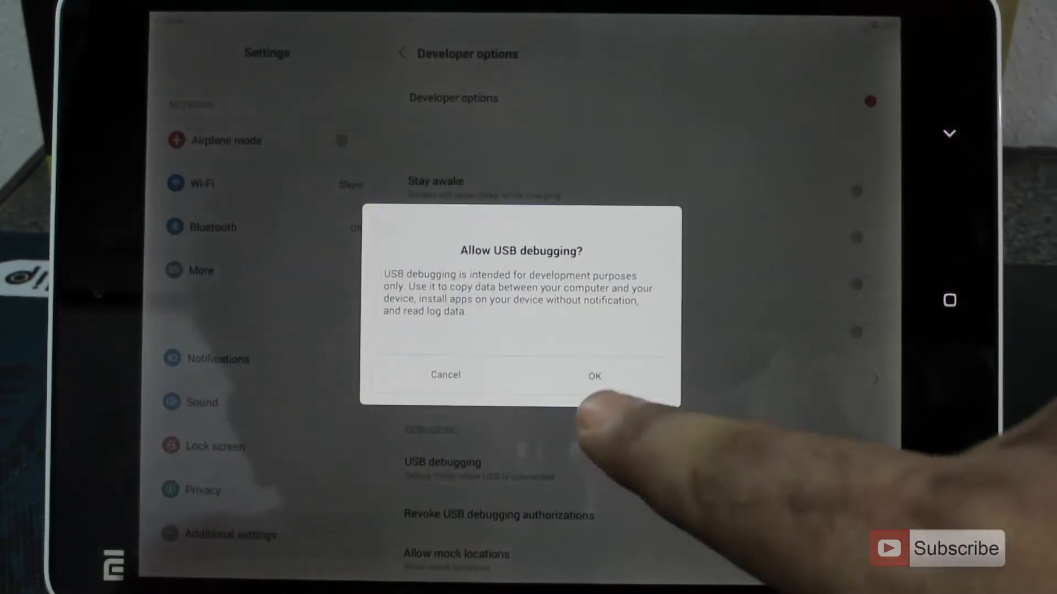
- Approve Allow USB debugging, then switch USB debugging and Developer options off
left_click(592, 375)
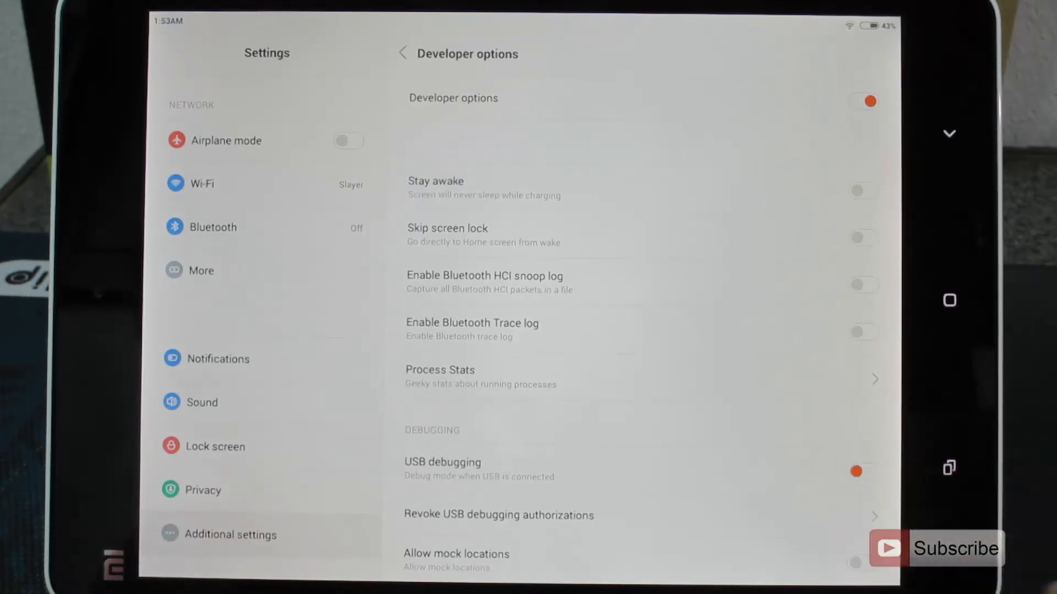
left_click(857, 471)
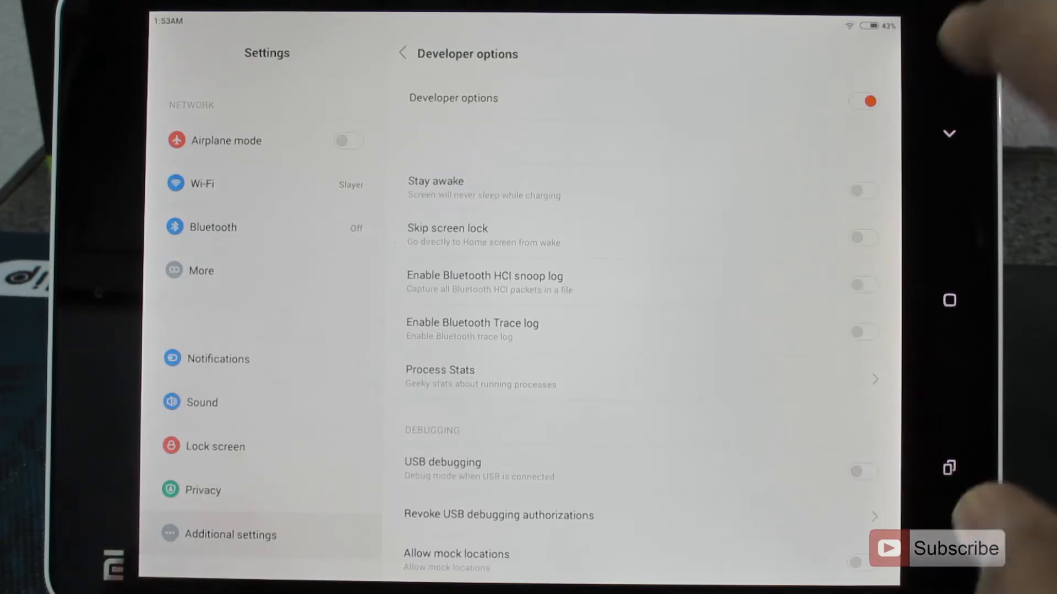
left_click(865, 101)
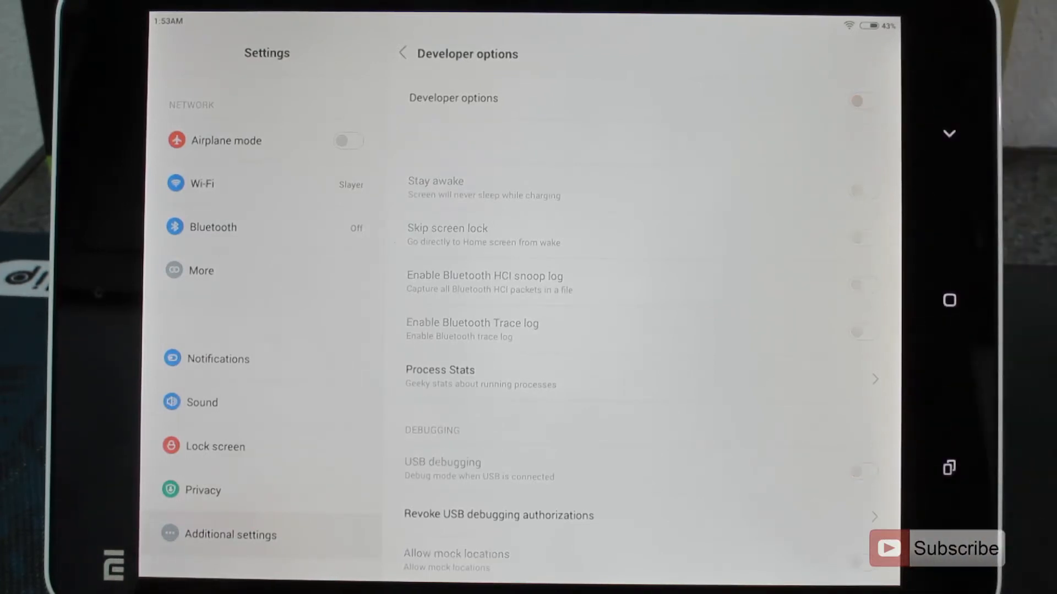
- Re-enable Developer options, confirm the development settings prompt, and return to the home screen
left_click(856, 101)
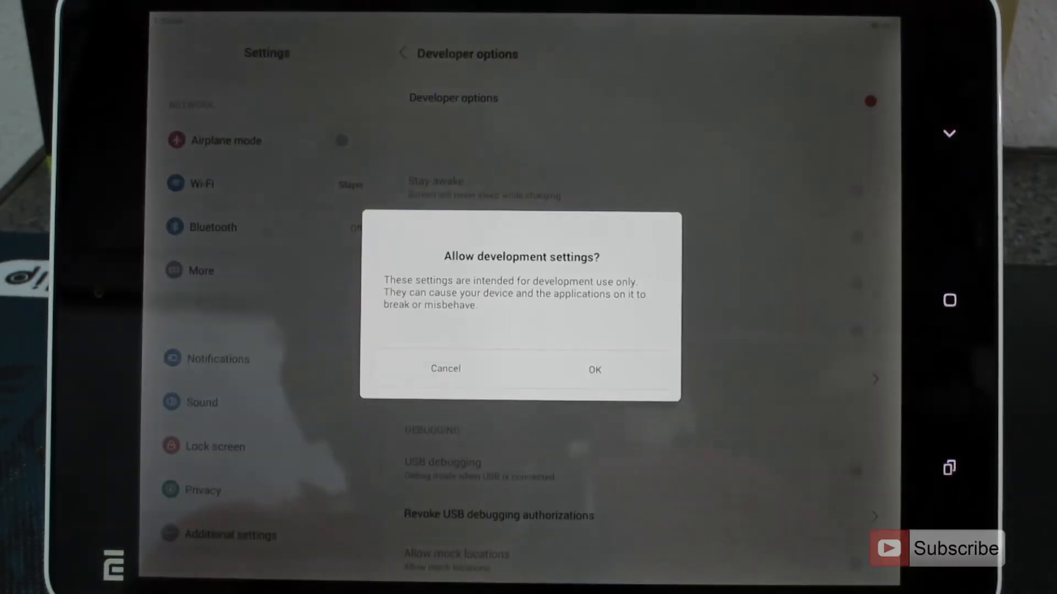
left_click(594, 369)
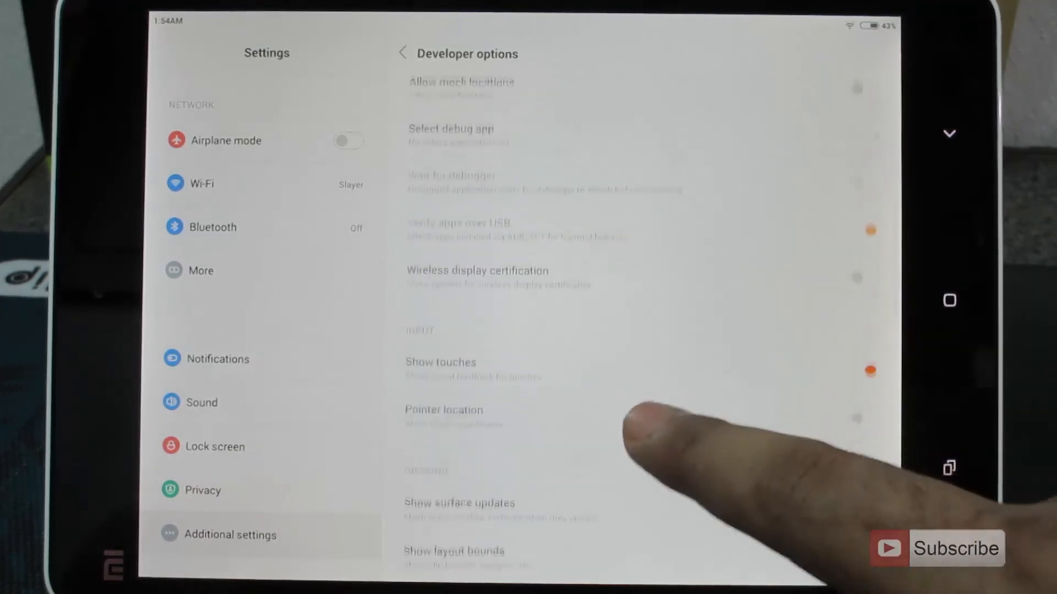
scroll("up", 3)
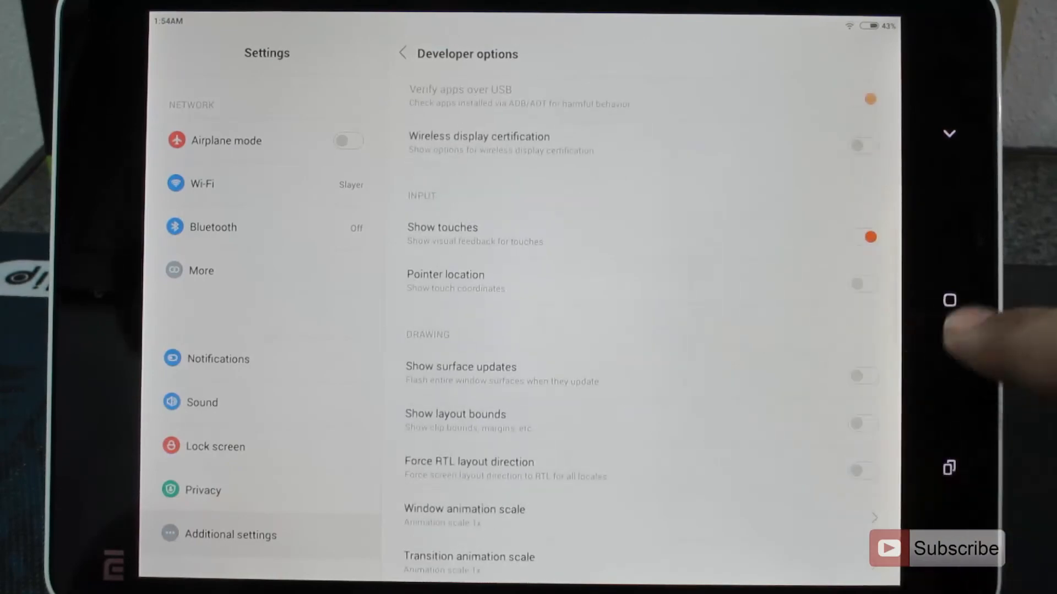
left_click(948, 300)
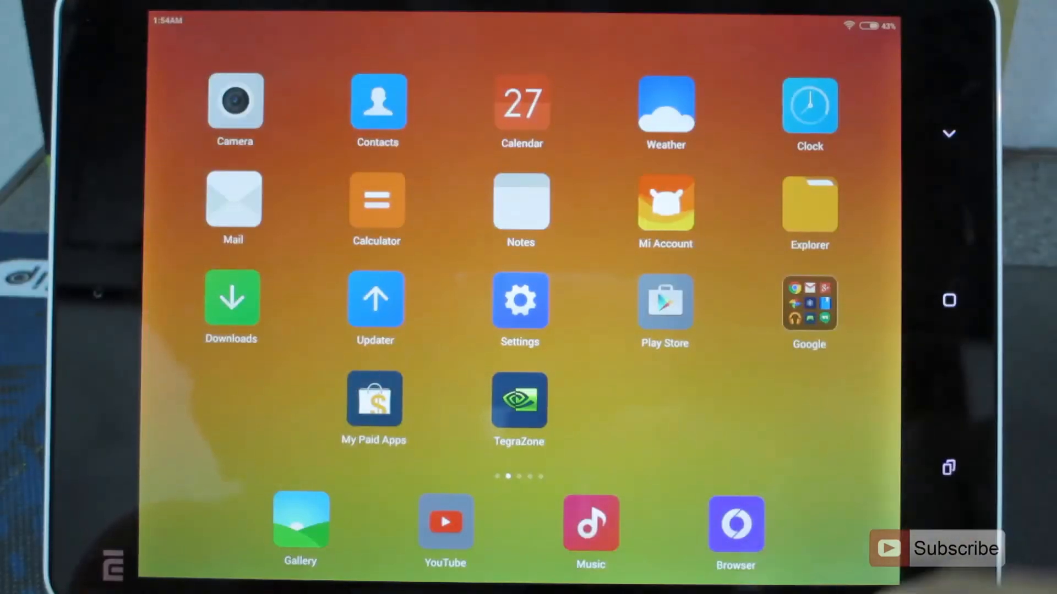